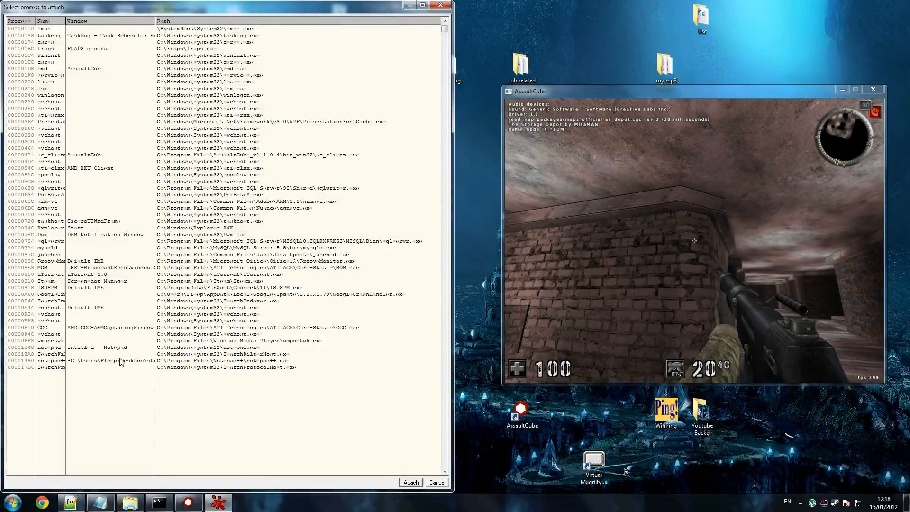
Attach OllyDbg to the running AssaultCube ac_client process
{"action": "left_click", "coordinate": [90, 161]}
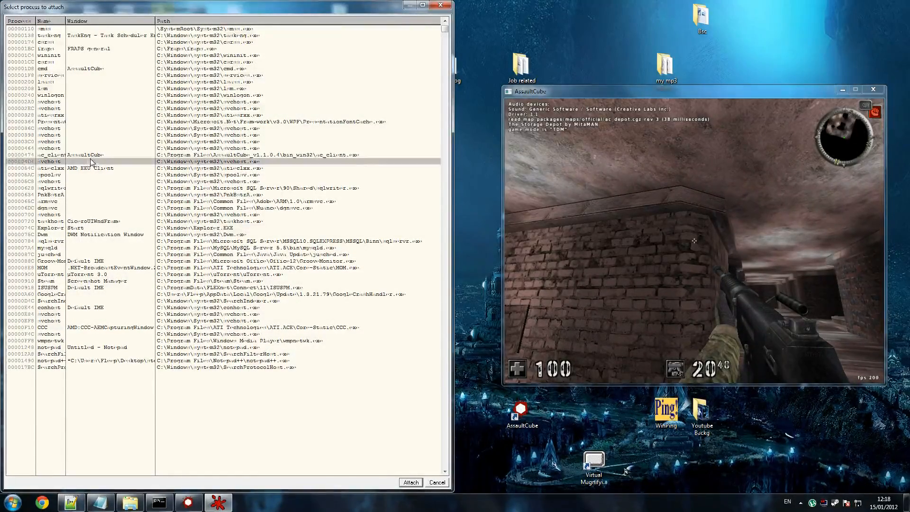
{"action": "left_click", "coordinate": [410, 483]}
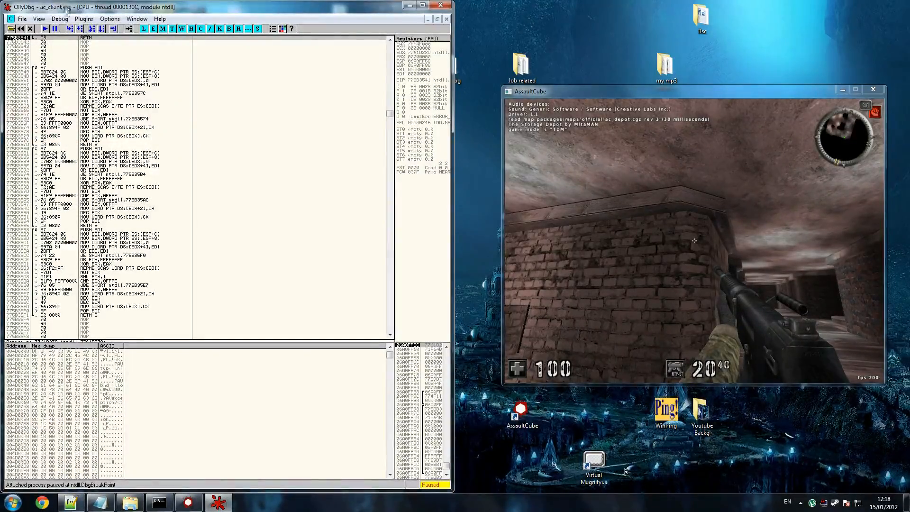
Add the comment 'HERE' at 0045E6DD in ac_client's shooting code
{"action": "left_click", "coordinate": [54, 28]}
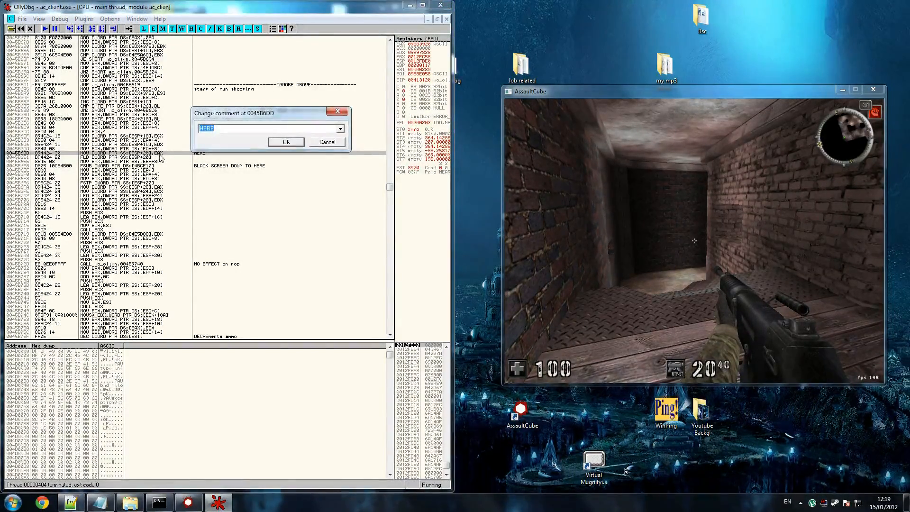
{"action": "left_click", "coordinate": [285, 142]}
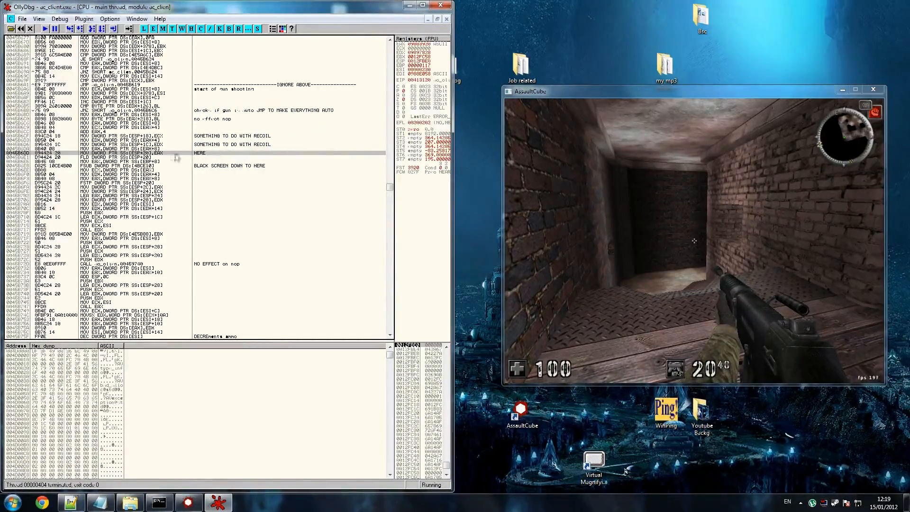
Fill the instructions below the recoil comments with NOPs
{"action": "right_click", "coordinate": [177, 157]}
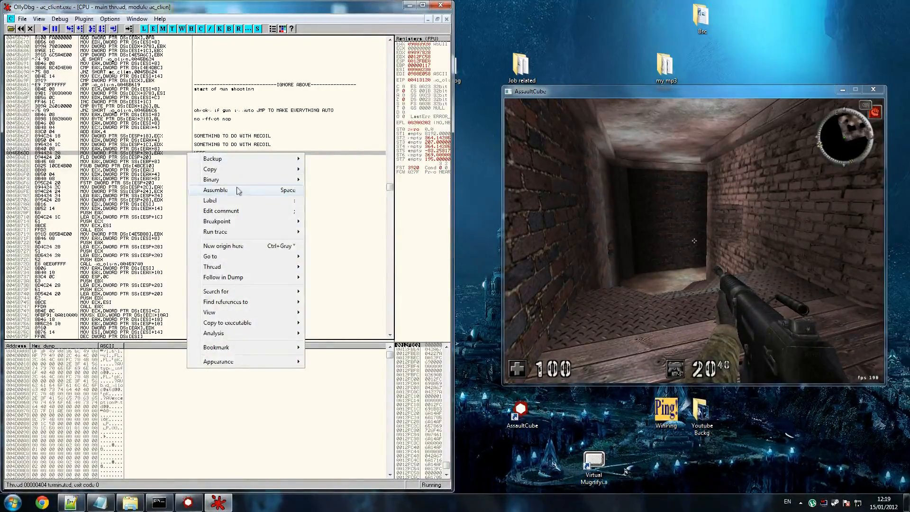
{"action": "left_click", "coordinate": [216, 190]}
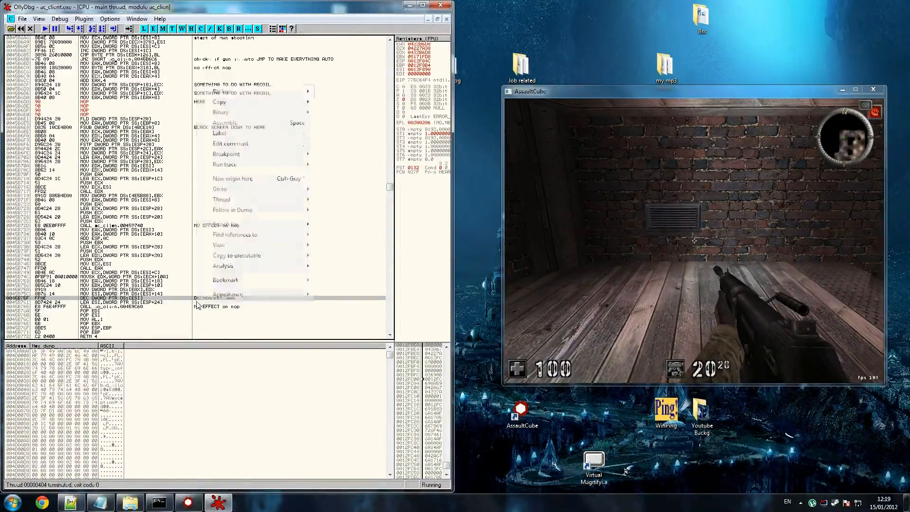
{"action": "mouse_move", "coordinate": [221, 112]}
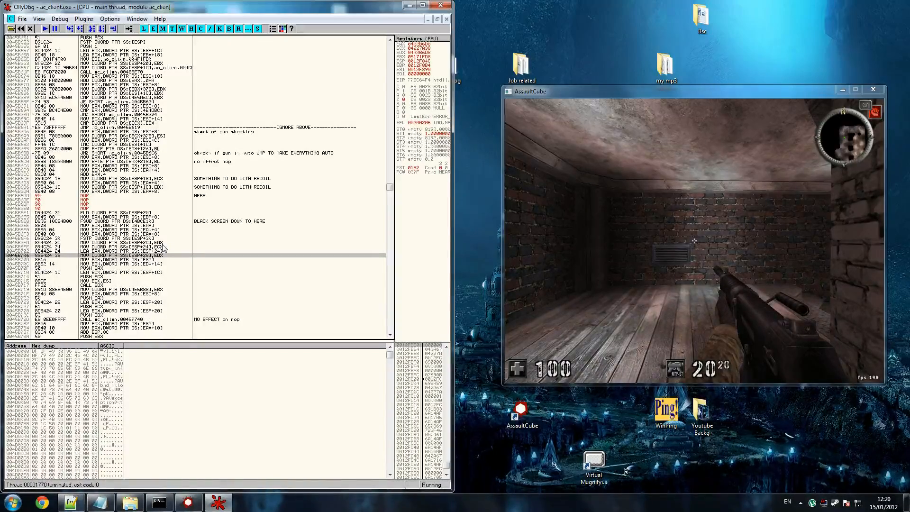
{"action": "type", "text": "HE"}
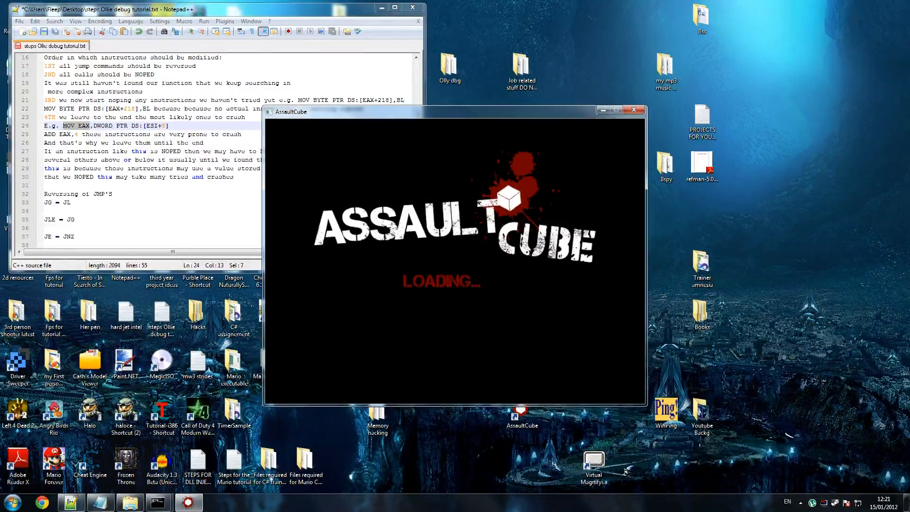
Launch OLLYDBG.exe from the Olly dbg folder
{"action": "left_click", "coordinate": [8, 501]}
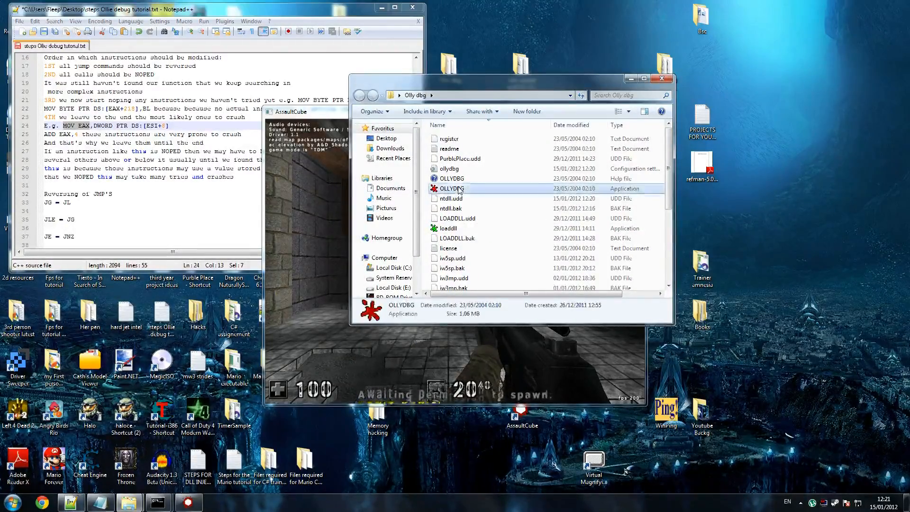
{"action": "double_click", "coordinate": [452, 189]}
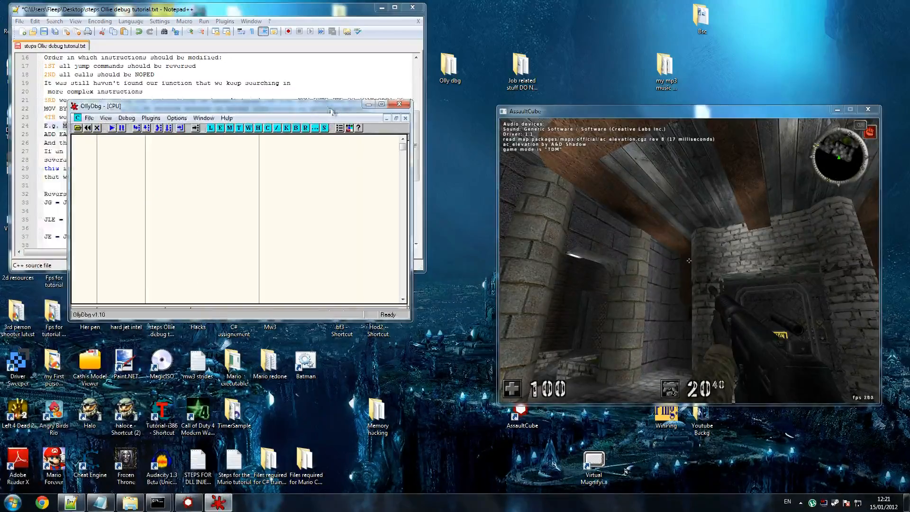
Re-attach OllyDbg to the AssaultCube ac_client process
{"action": "left_click", "coordinate": [90, 118]}
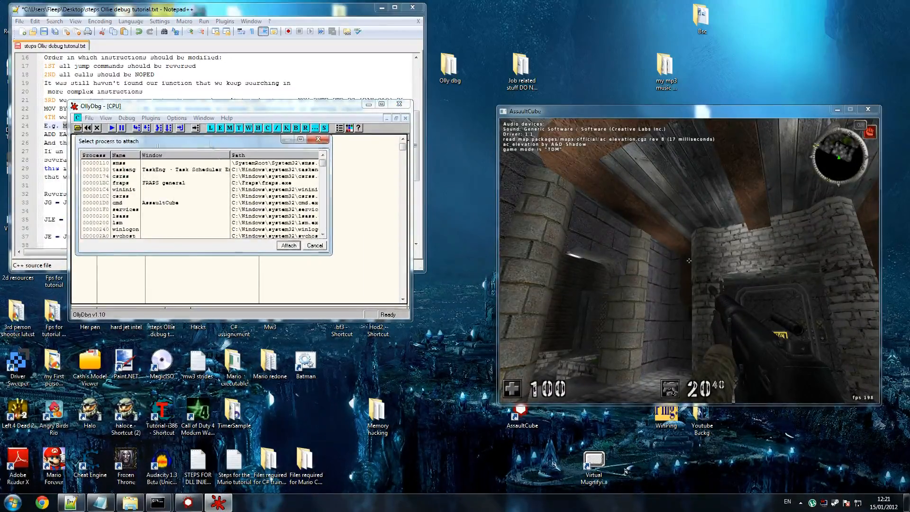
{"action": "left_click", "coordinate": [310, 138]}
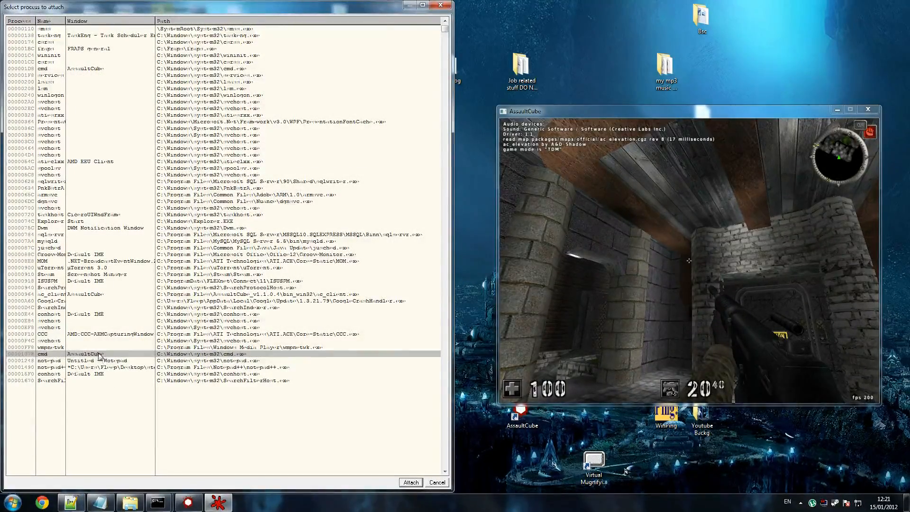
{"action": "left_click", "coordinate": [81, 294]}
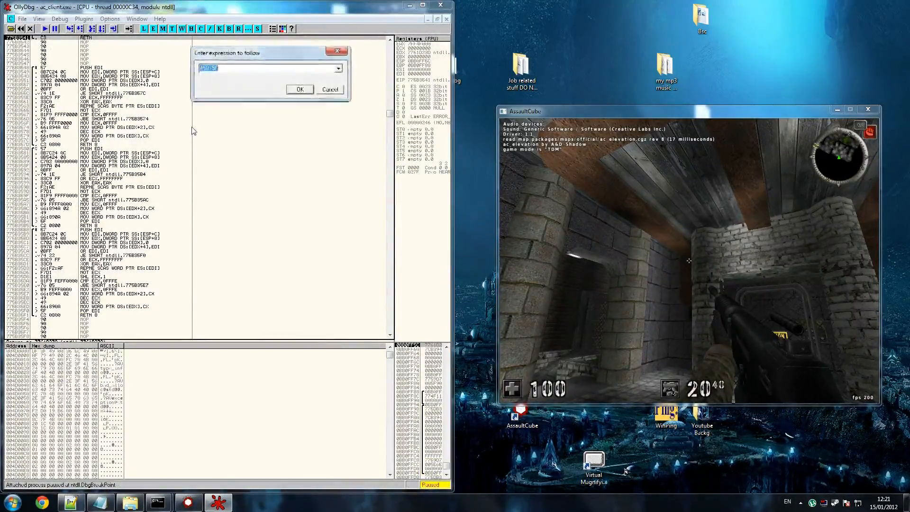
Comment the line at 00458706 'SEEMS TO PUT YOU OUT OF THE MAP'
{"action": "left_click", "coordinate": [300, 90]}
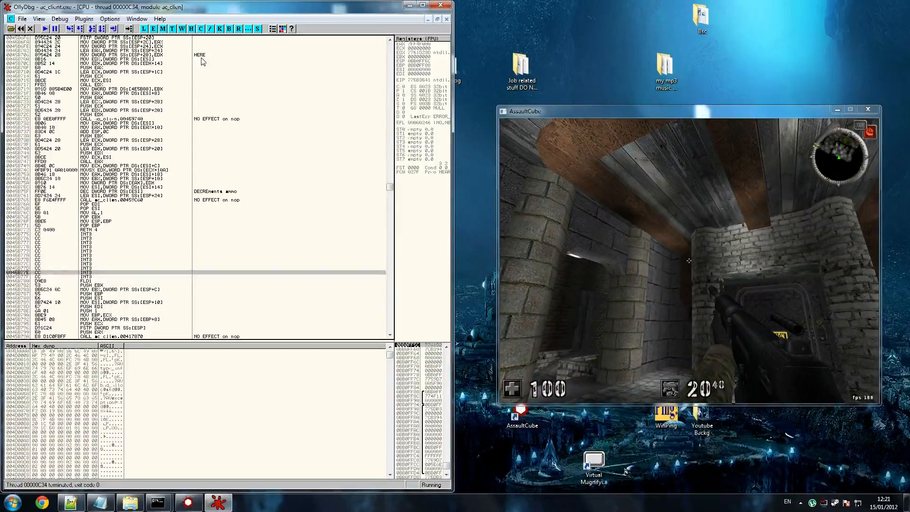
{"action": "type", "text": "SEEMS TO PUT YOU O"}
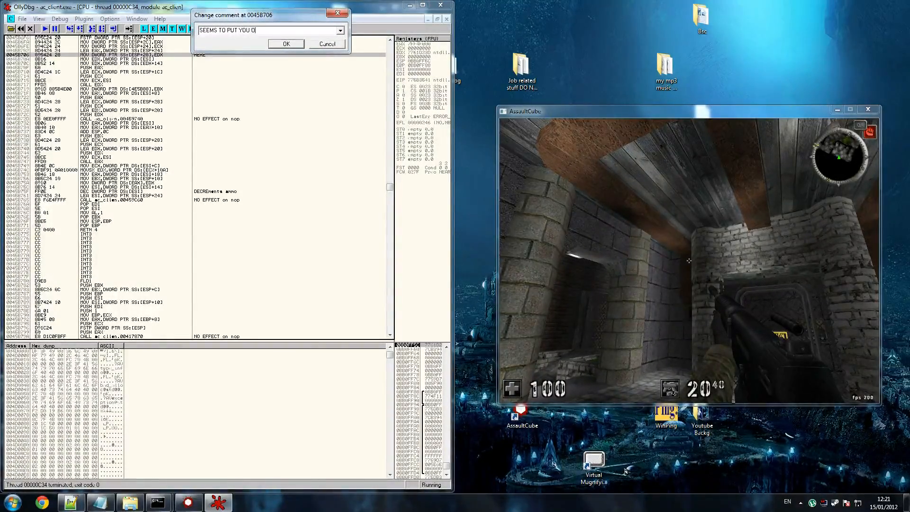
{"action": "type", "text": "UT OF THE MAP"}
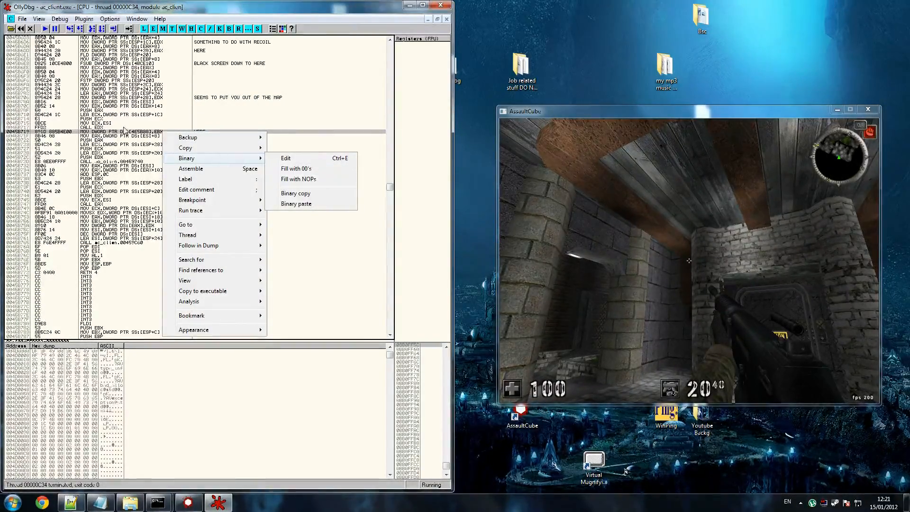
Fill the instructions just after CALL EDX with NOPs
{"action": "left_click", "coordinate": [298, 179]}
{"action": "type", "text": "NO EFFECT on nop"}
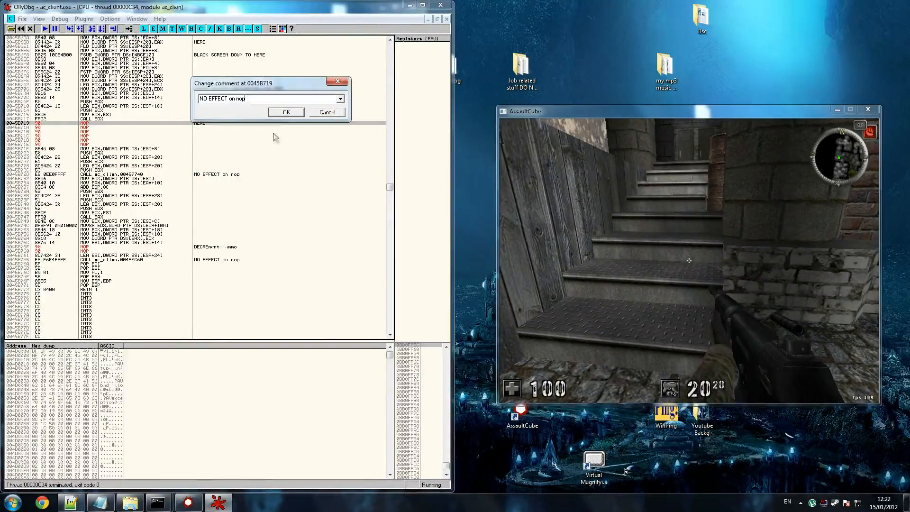
Comment the first NOPed line at 00458719 'NO EFFECT on nop'
{"action": "left_click", "coordinate": [285, 112]}
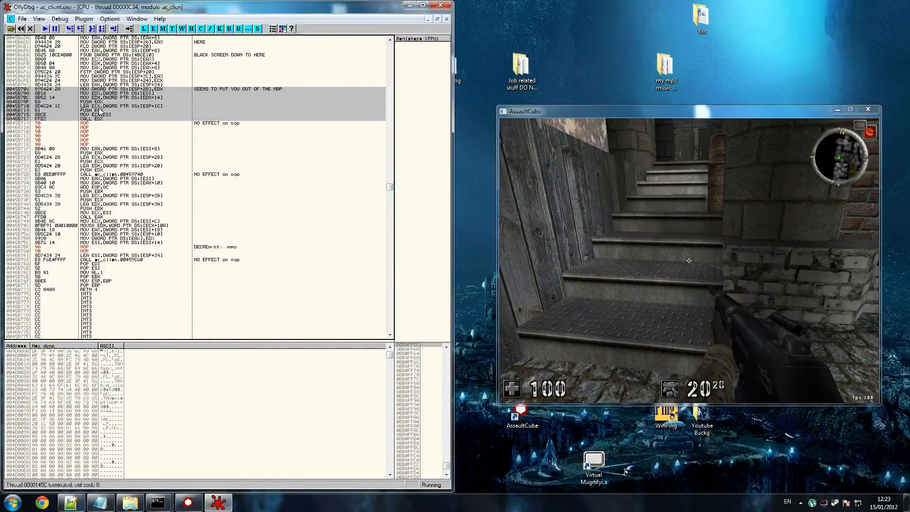
Fill the selected block with NOPs, ending at the 'NOP TO HERE' CALL EDX line
{"action": "right_click", "coordinate": [105, 108]}
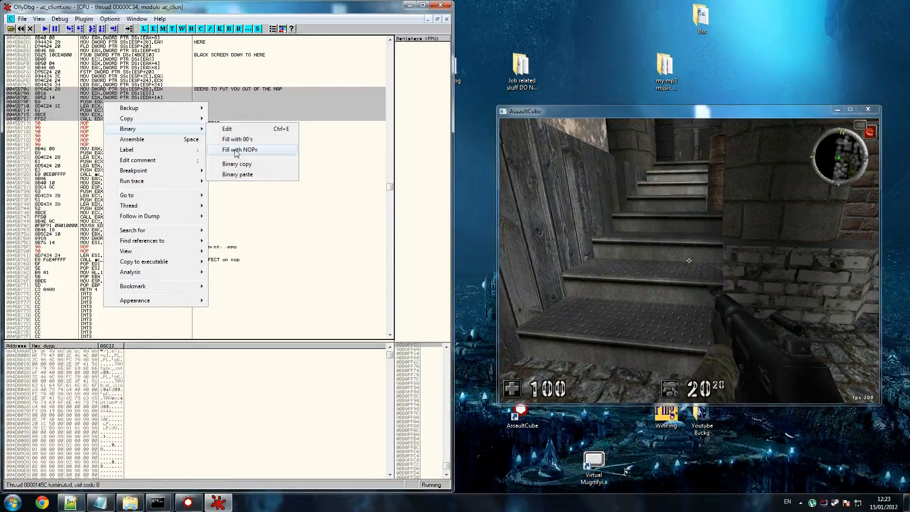
{"action": "left_click", "coordinate": [238, 150]}
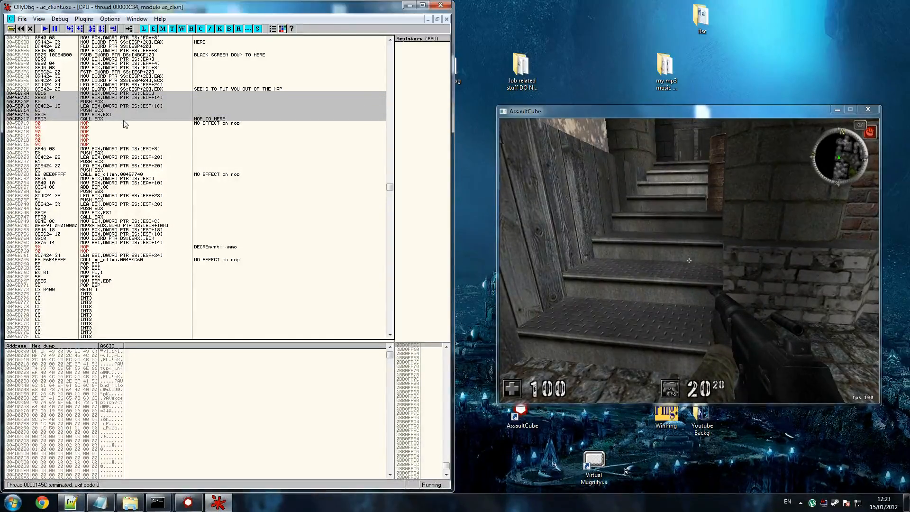
NOP the whole block 00458706–00458715 down to the 'NOP TO HERE' line
{"action": "right_click", "coordinate": [124, 124]}
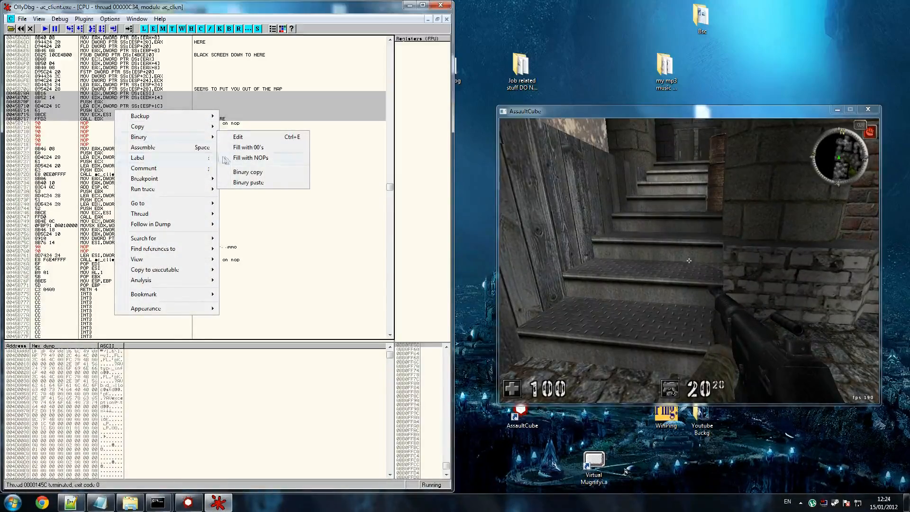
{"action": "left_click", "coordinate": [251, 157]}
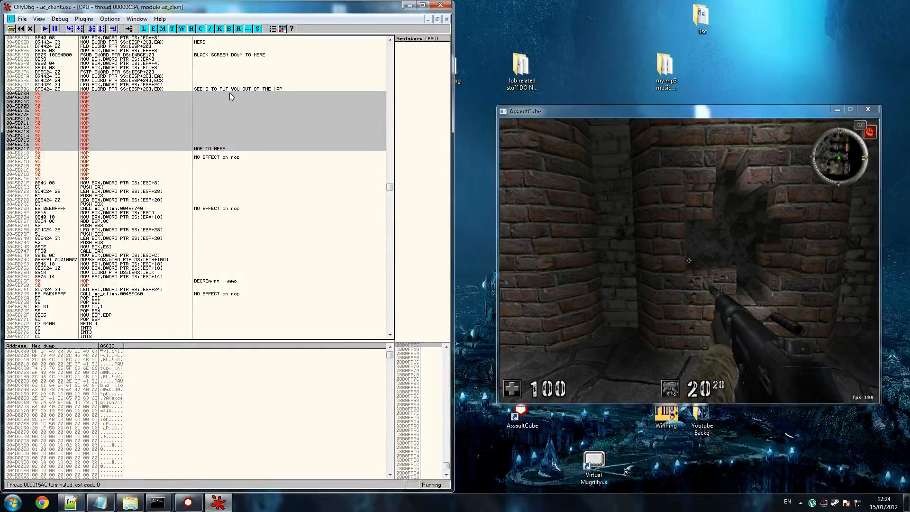
Comment the NOPed block 'RECOIL STARTS HERE' at its start and 'RECOIL ENDS HERE' at its end
{"action": "type", "text": "ro"}
{"action": "type", "text": "RECOIL STARTS"}
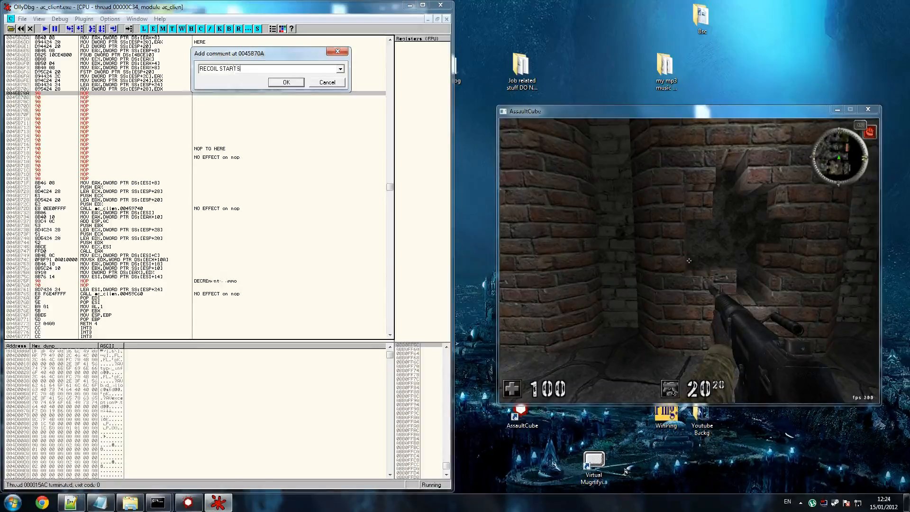
{"action": "left_click", "coordinate": [285, 82]}
{"action": "type", "text": "RECOIL"}
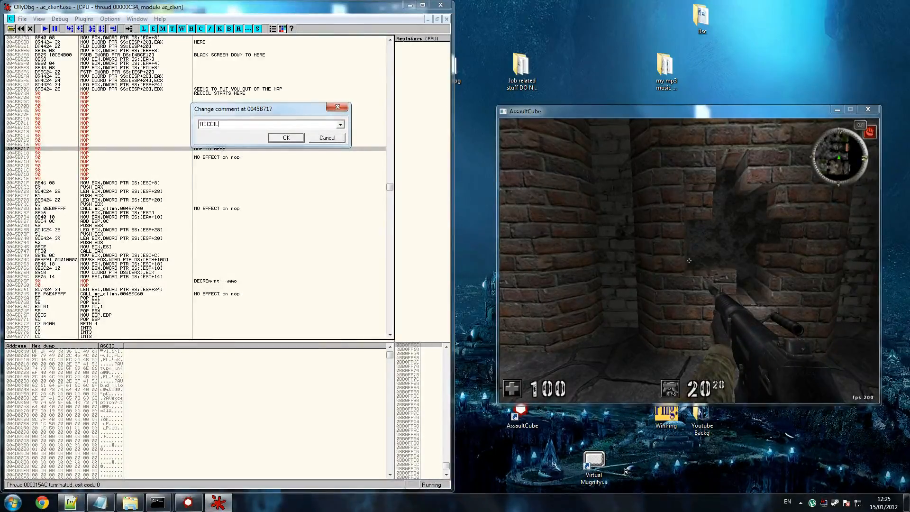
{"action": "left_click", "coordinate": [286, 138]}
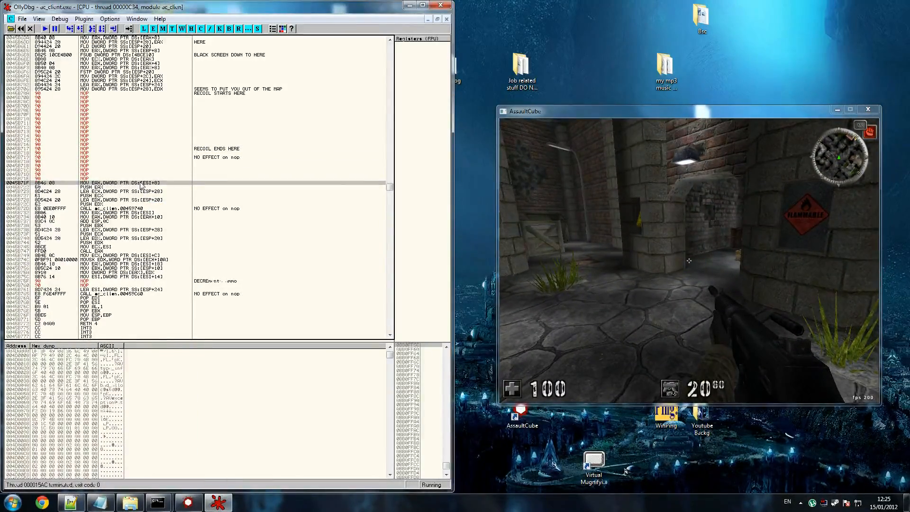
{"action": "scroll", "scroll_direction": "down", "scroll_amount": 3}
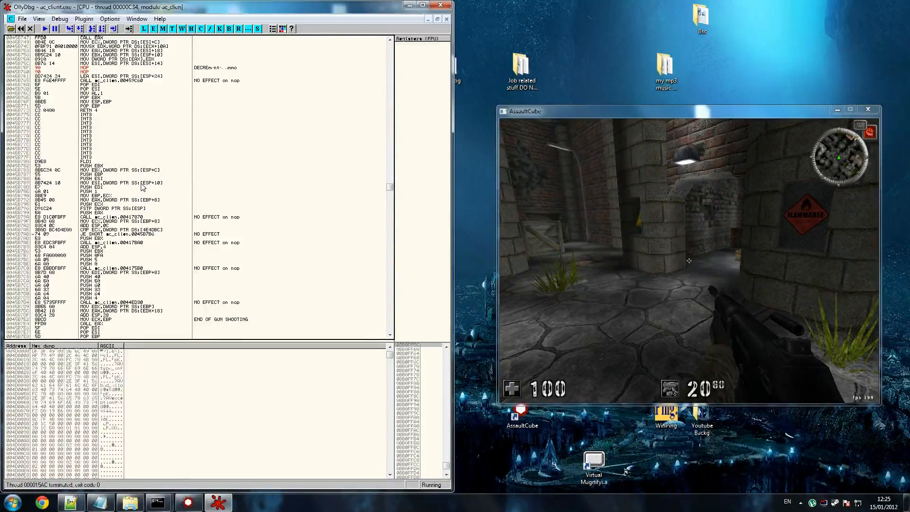